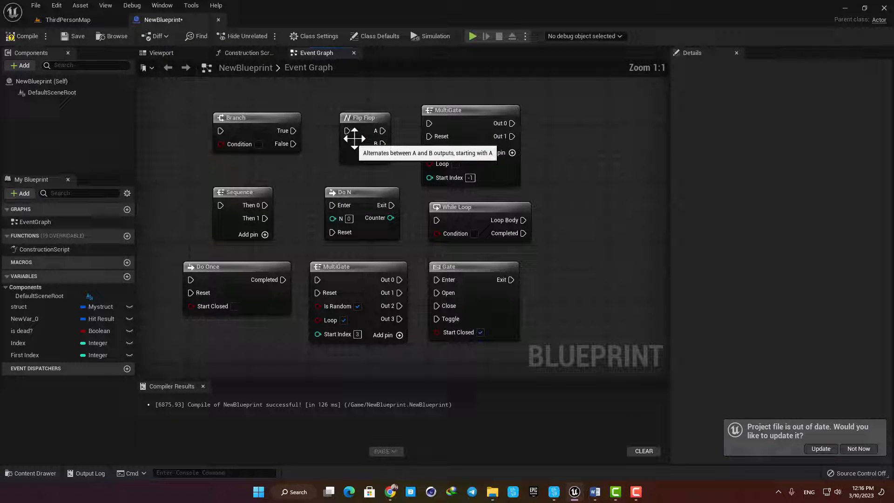
# Add a standalone Flip Flop node from Flow Control to the graph below the example nodes
pyautogui.click(392, 118)
pyautogui.write('f')
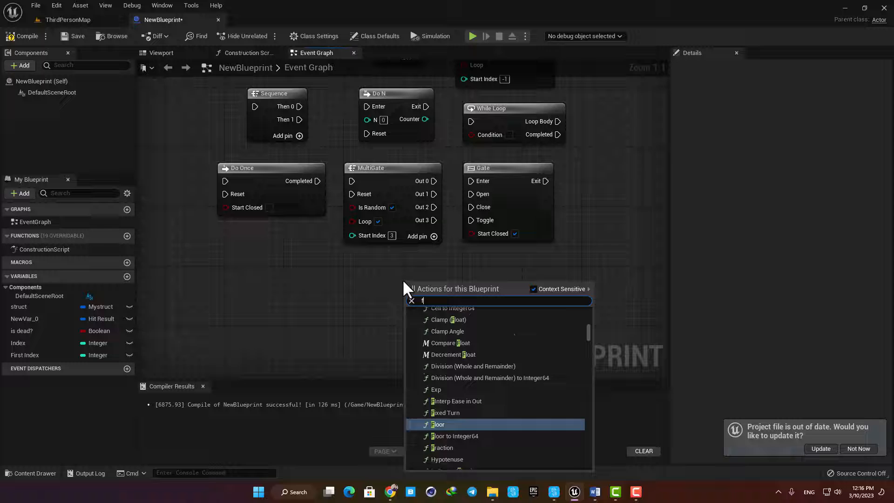
pyautogui.write('lip')
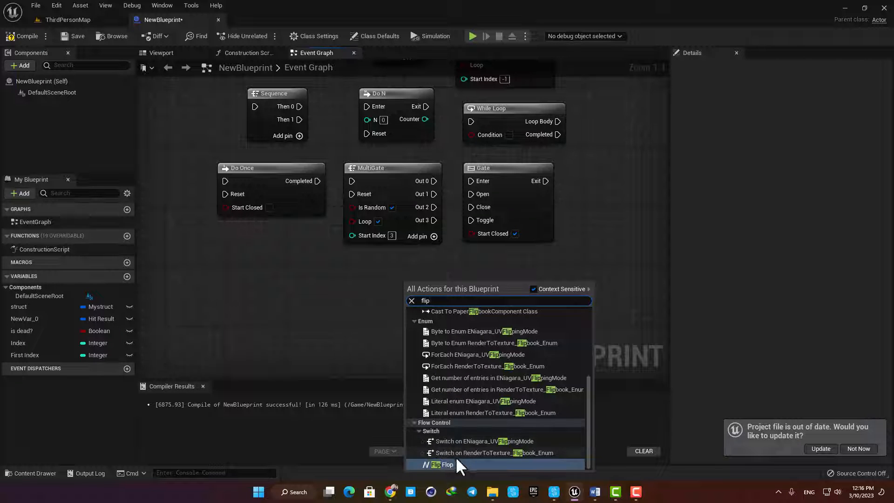
pyautogui.click(448, 464)
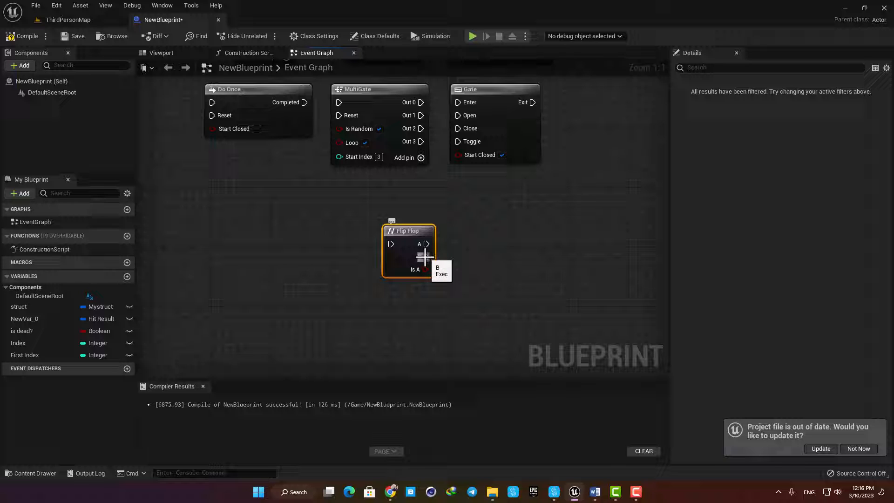
pyautogui.moveTo(472, 276)
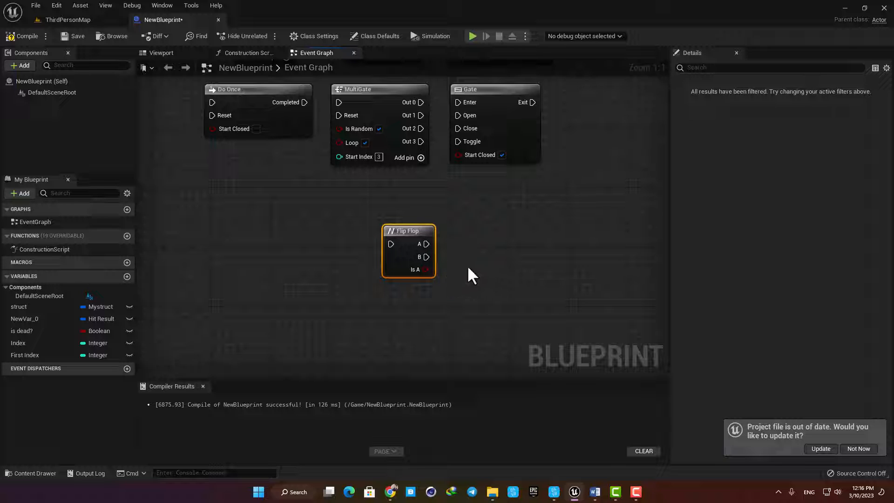
pyautogui.moveTo(316, 294)
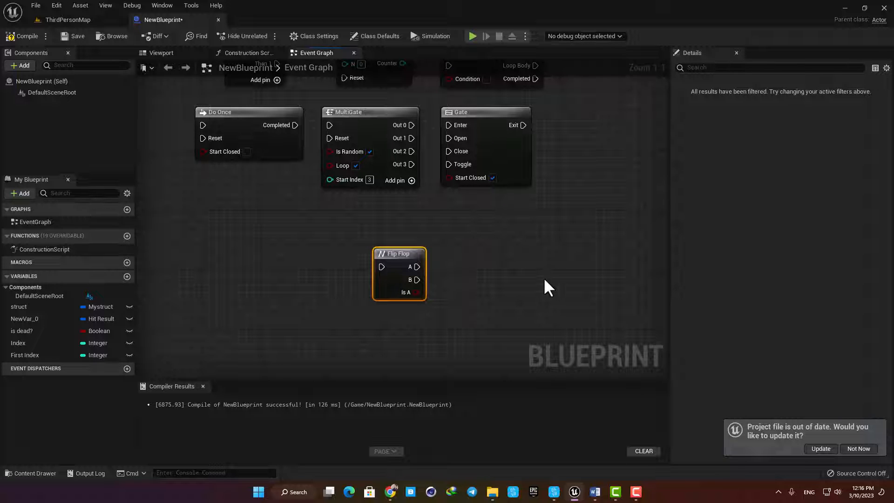
# Wire Event BeginPlay into the Flip Flop's execution input to start driving its A and B outputs
pyautogui.moveTo(416, 266); pyautogui.dragTo(540, 266)
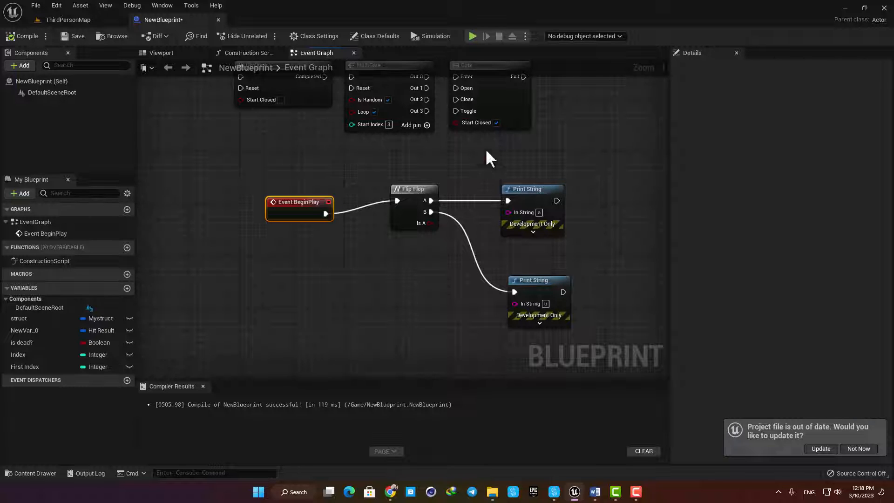
# Add an Event Tick node to drive the Flip Flop instead of BeginPlay and compile the blueprint
pyautogui.click(471, 36)
pyautogui.write('event')
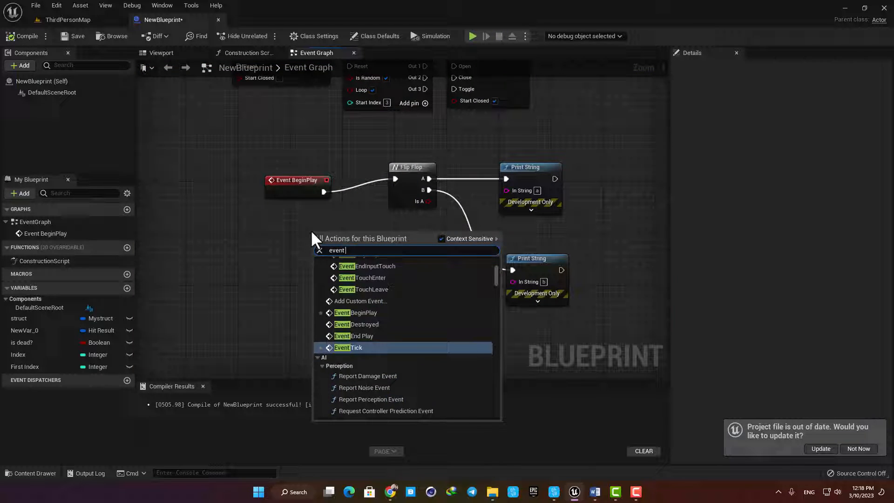
pyautogui.click(349, 348)
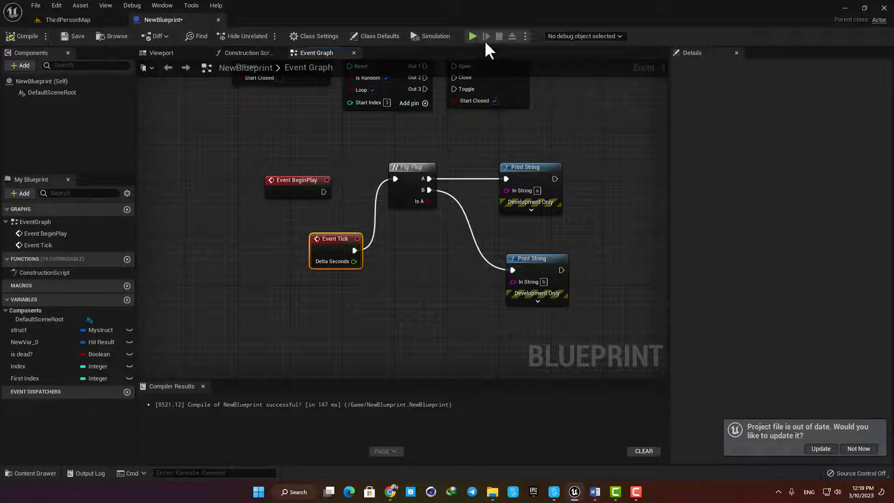
pyautogui.click(471, 37)
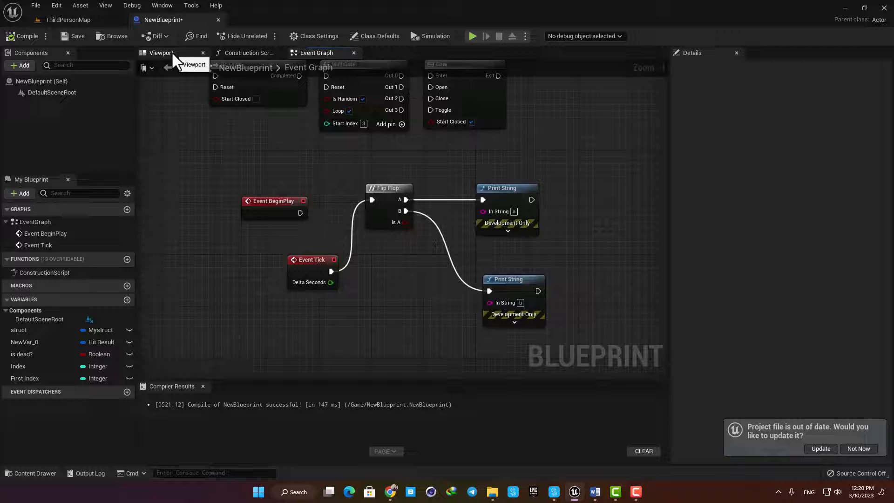
# Return to ThirdPersonMap and open the NewBlueprint asset for editing
pyautogui.click(161, 52)
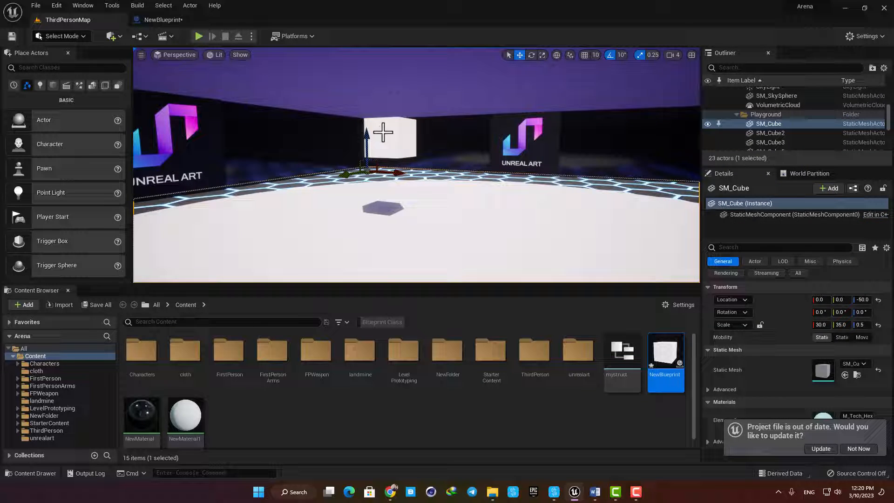
pyautogui.doubleClick(666, 354)
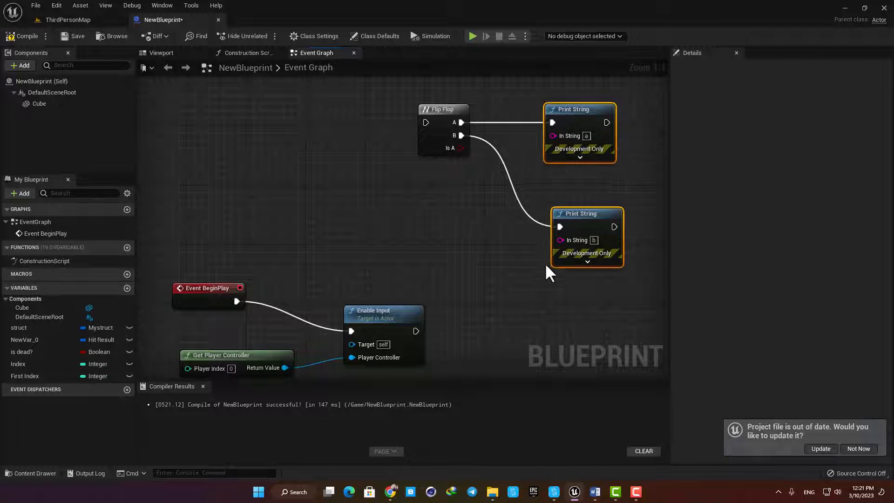
# Add a keyboard E key event and wire its Pressed output into the Flip Flop input
pyautogui.rightClick(524, 228)
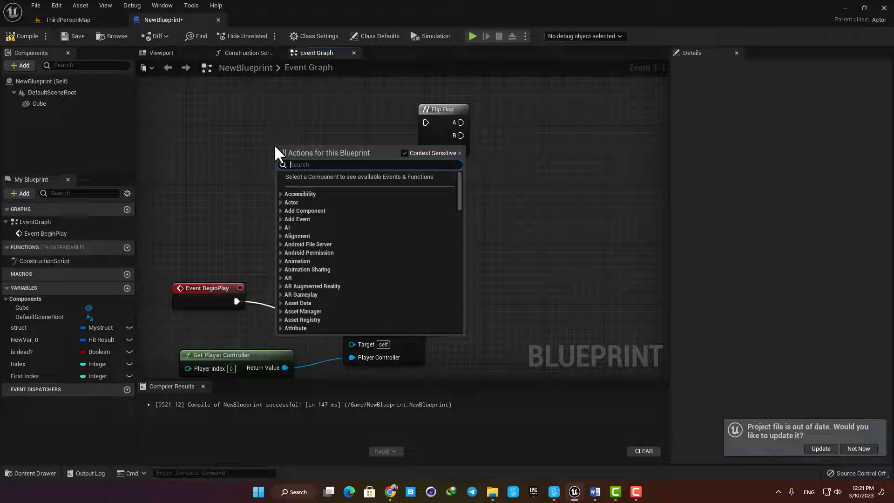
pyautogui.write('keybo')
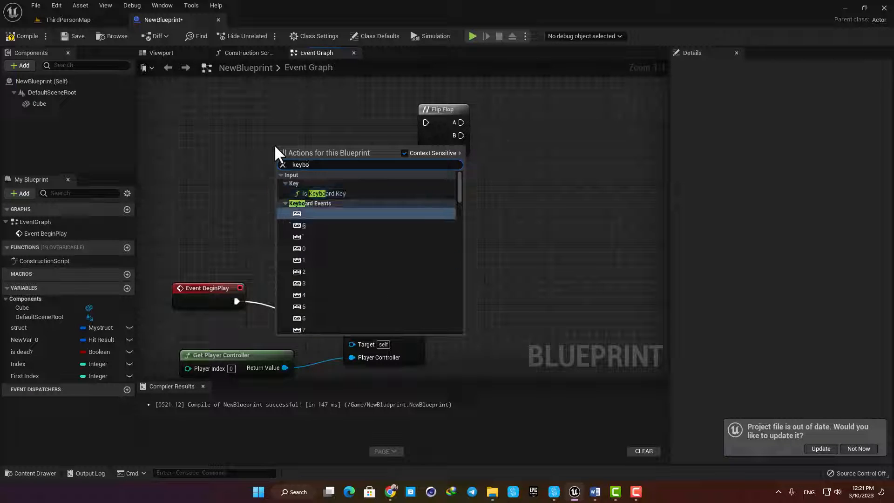
pyautogui.click(305, 214)
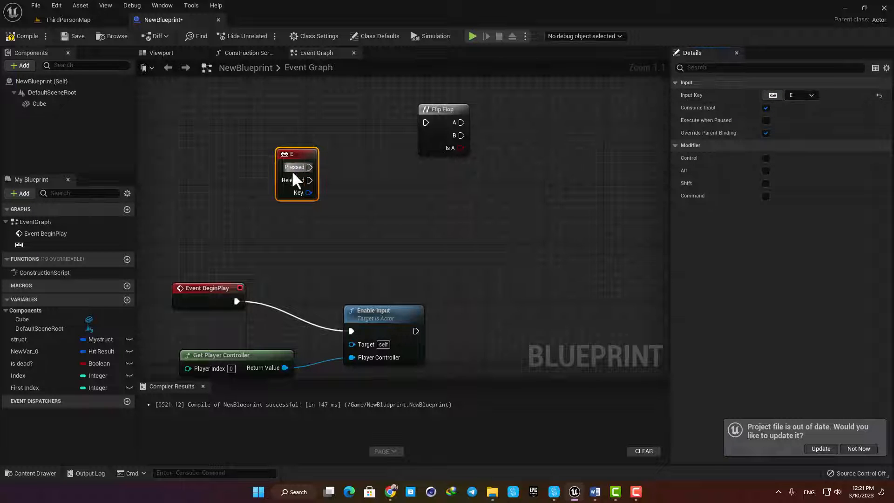
pyautogui.moveTo(316, 166); pyautogui.dragTo(427, 122)
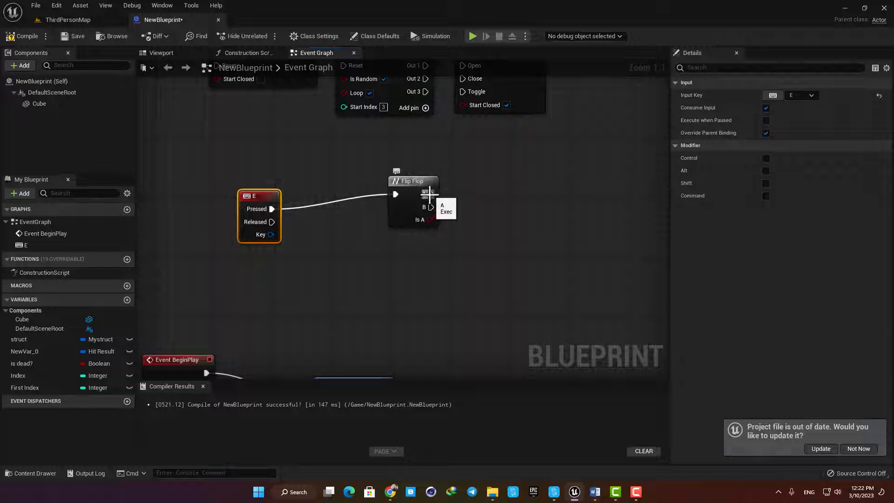
# Pull a Set Visibility (Cube) node from Flip Flop output A to hide the Cube
pyautogui.moveTo(431, 194); pyautogui.dragTo(545, 191)
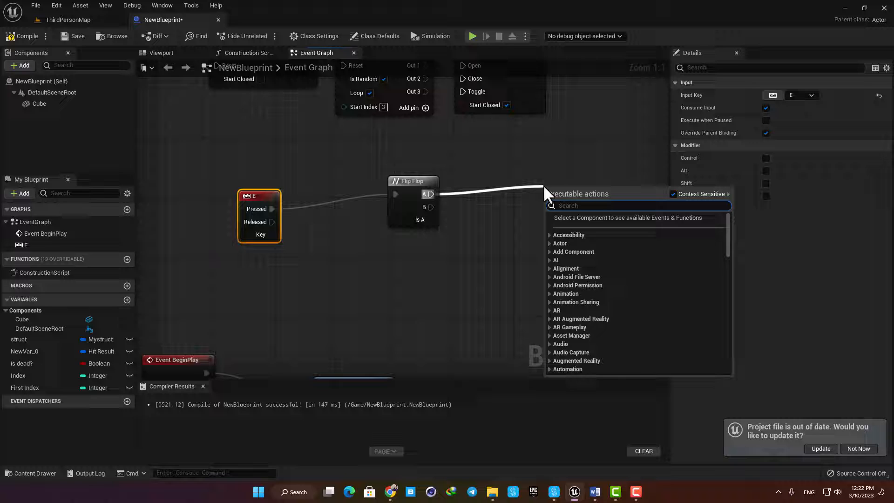
pyautogui.write('set vis')
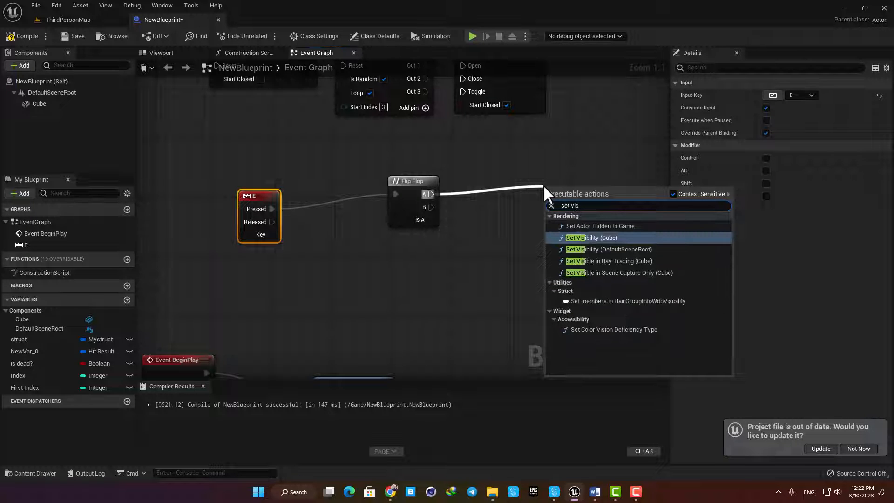
pyautogui.click(591, 237)
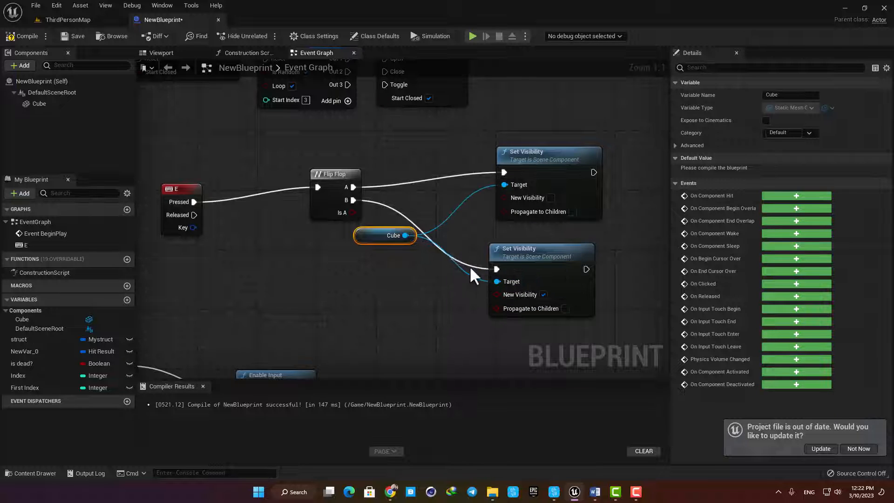
pyautogui.moveTo(393, 258)
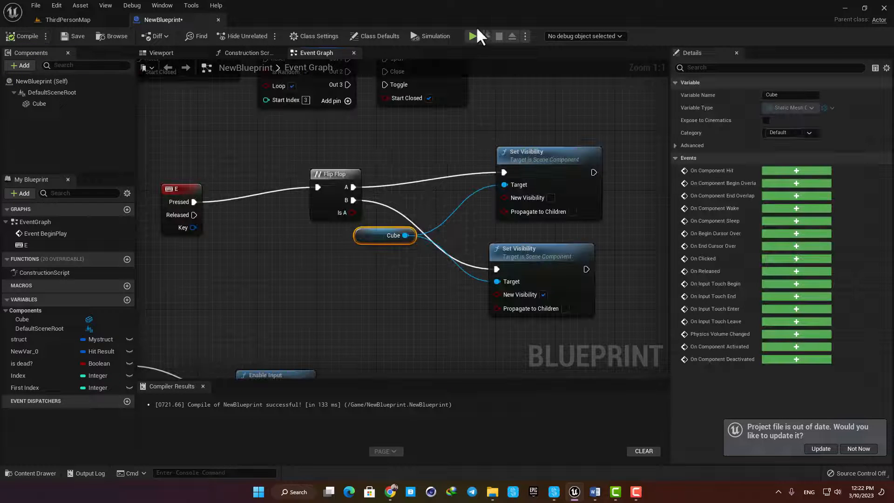
pyautogui.click(471, 36)
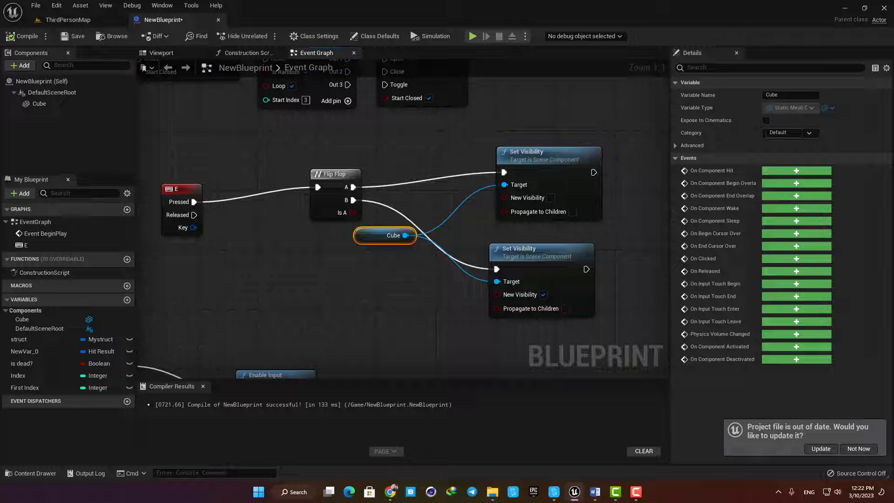
pyautogui.scroll(-3)
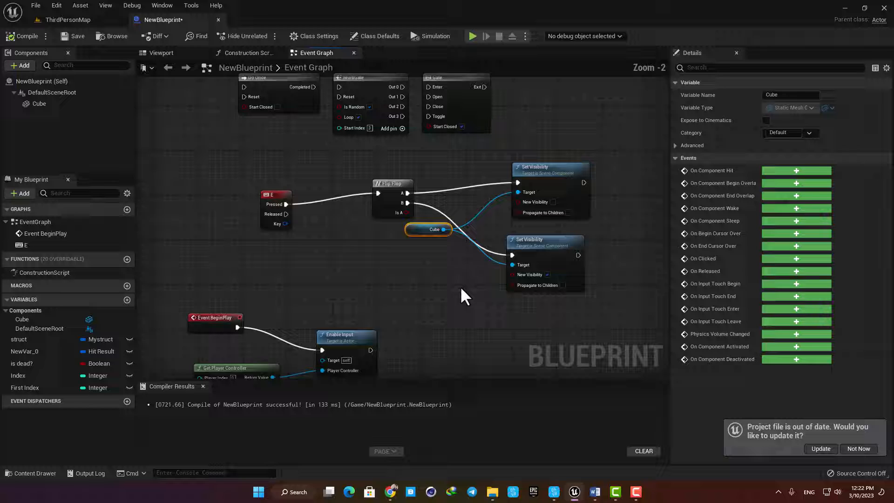